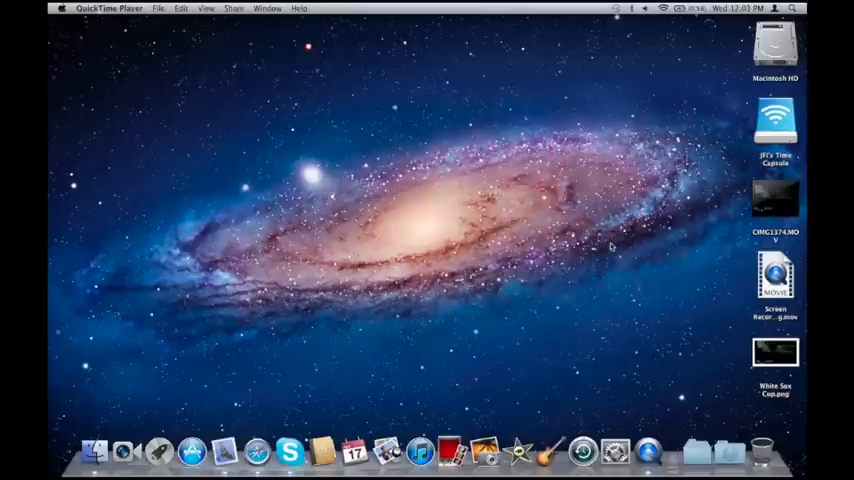
{"action": "mouse_move", "coordinate": [556, 270]}
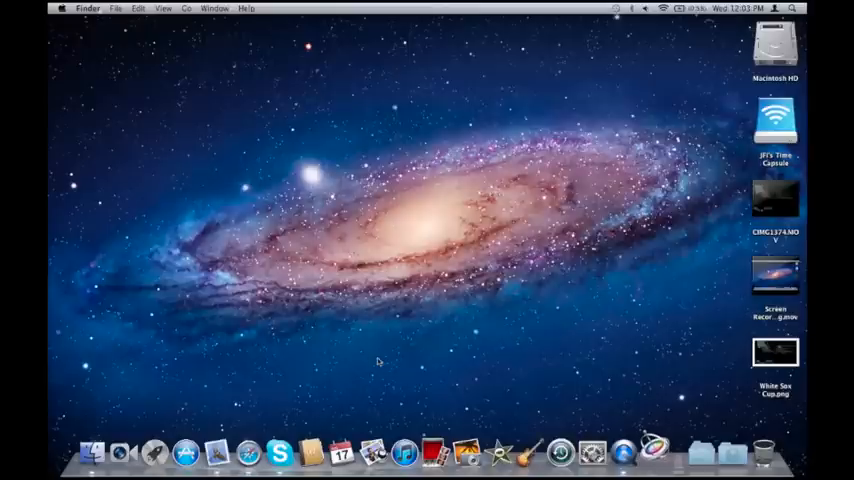
Launch Motion from the Dock so the Project Browser with composition templates appears.
{"action": "left_click", "coordinate": [466, 454]}
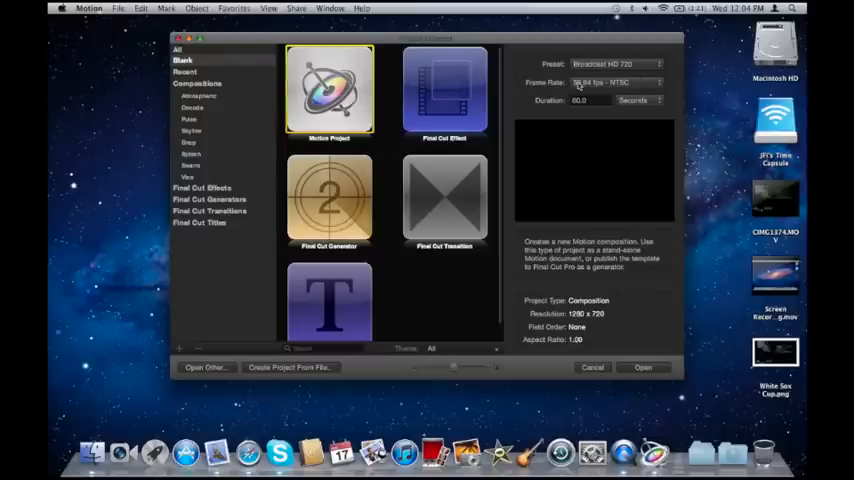
Create a new Motion Project and bring the video clip into a group on the timeline.
{"action": "left_click", "coordinate": [616, 64]}
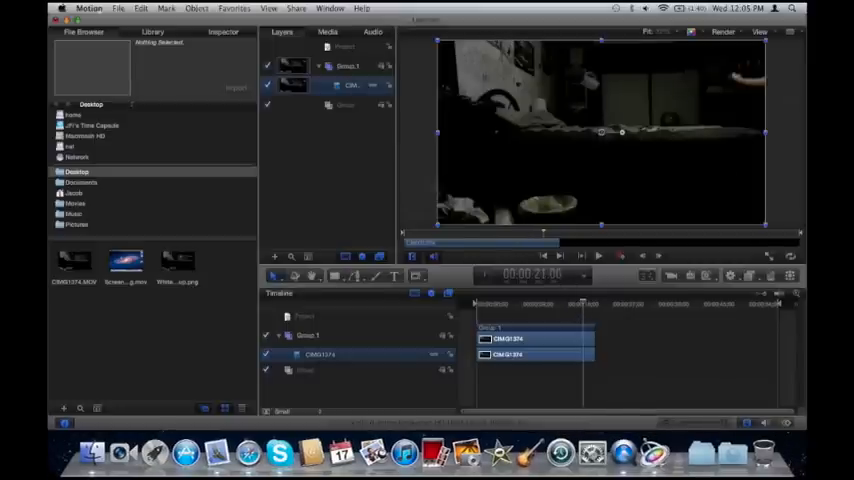
Import the saved still frame as a second group layered above the video clip's group.
{"action": "left_click", "coordinate": [328, 8]}
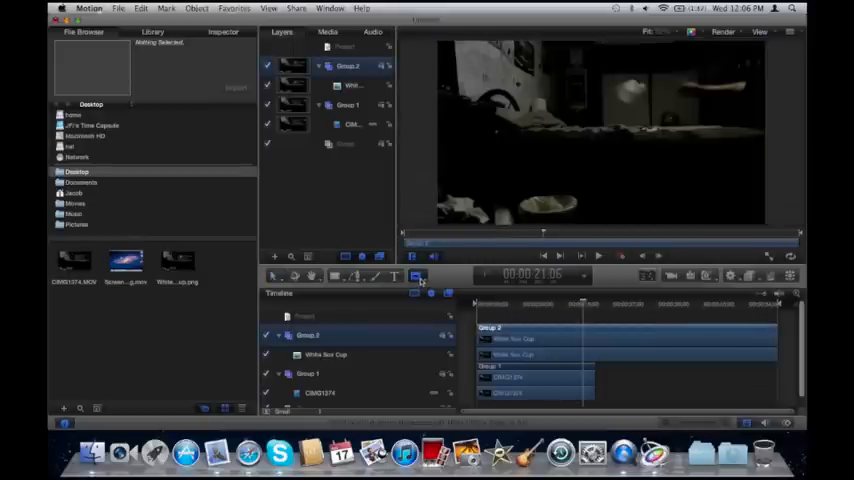
Draw a closed Bezier mask around the still frame's subject to isolate it.
{"action": "left_click", "coordinate": [416, 276]}
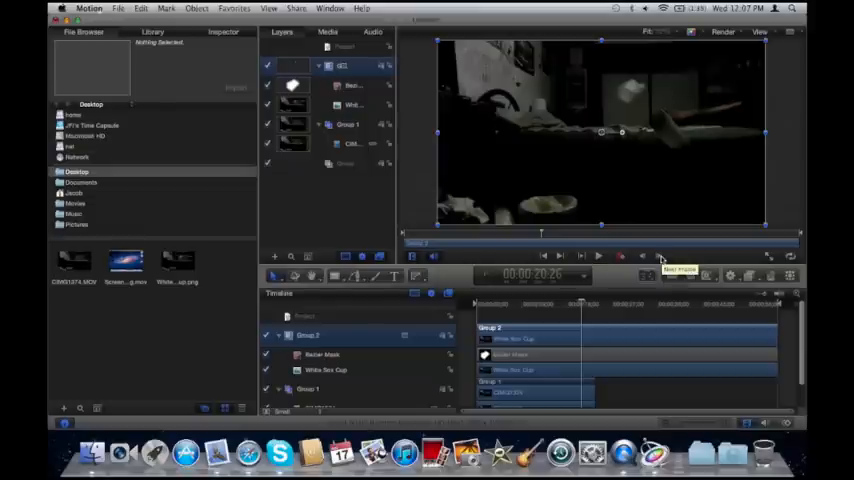
{"action": "left_click", "coordinate": [660, 256]}
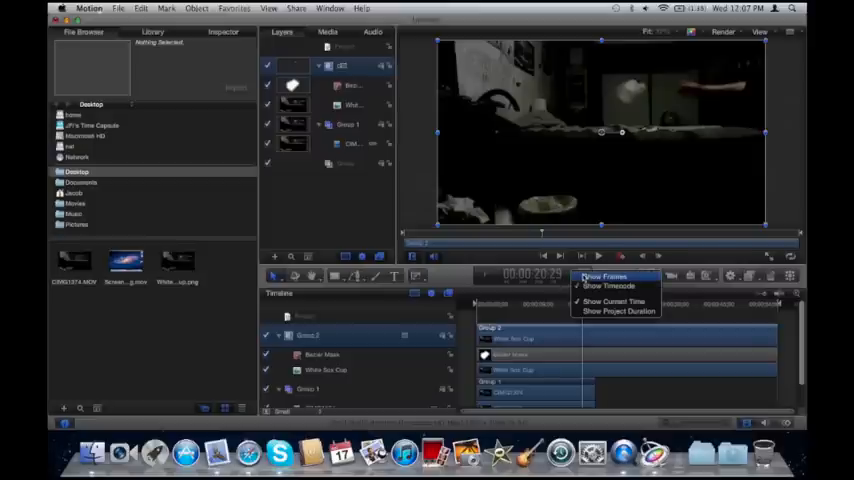
Switch the project's time display to Show Frames.
{"action": "left_click", "coordinate": [604, 276]}
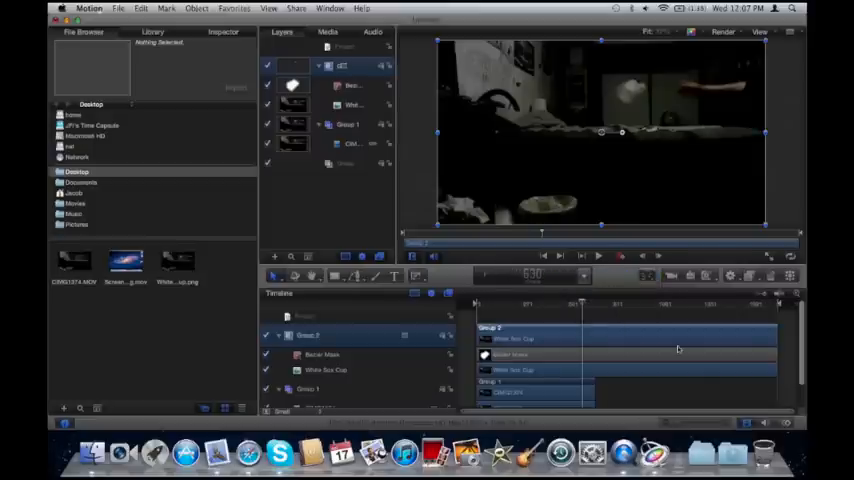